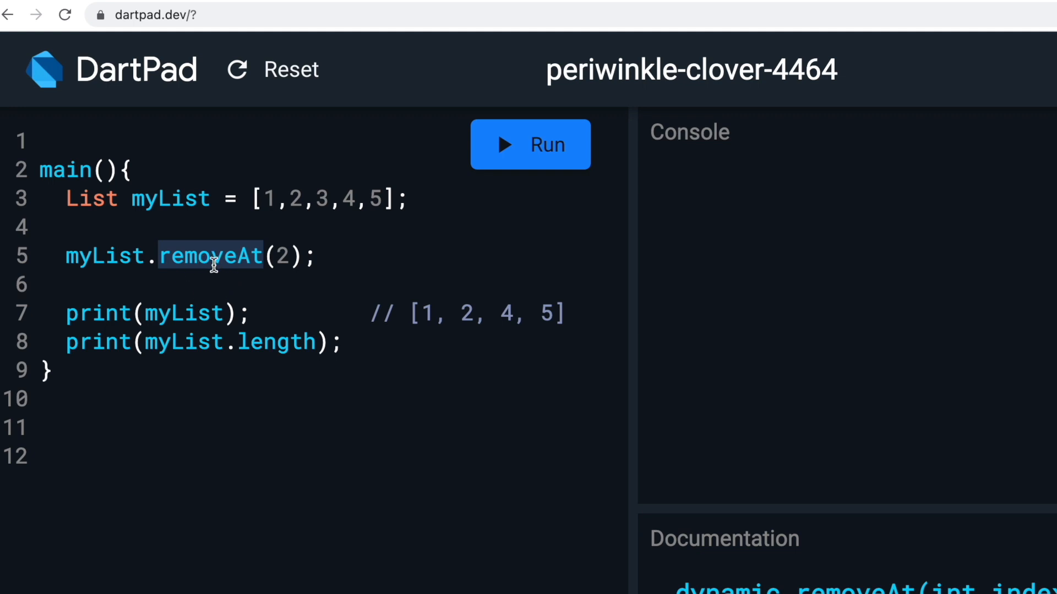
pyautogui.moveTo(176, 200)
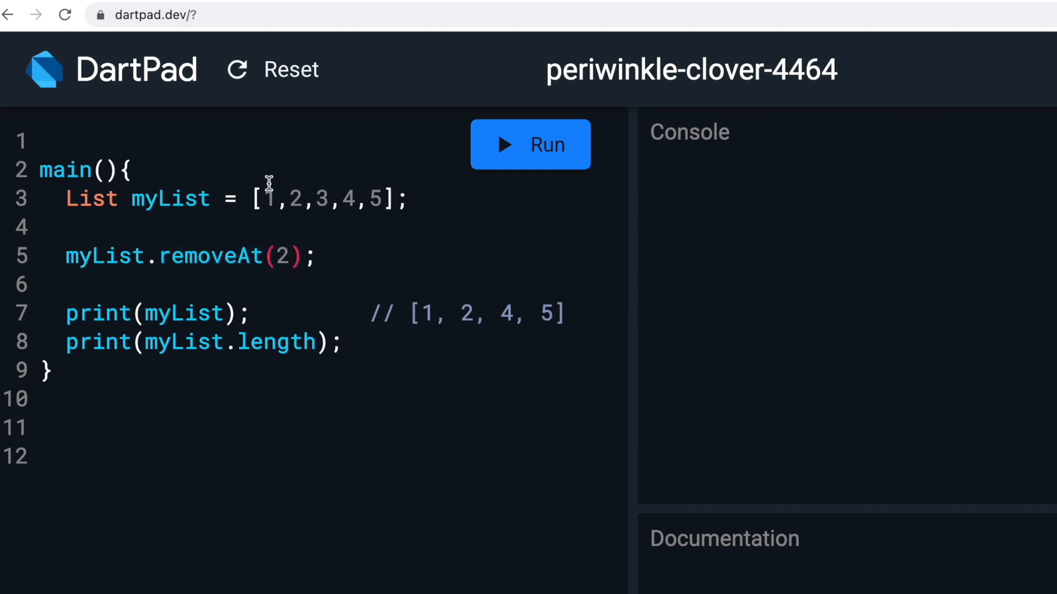
pyautogui.moveTo(350, 200)
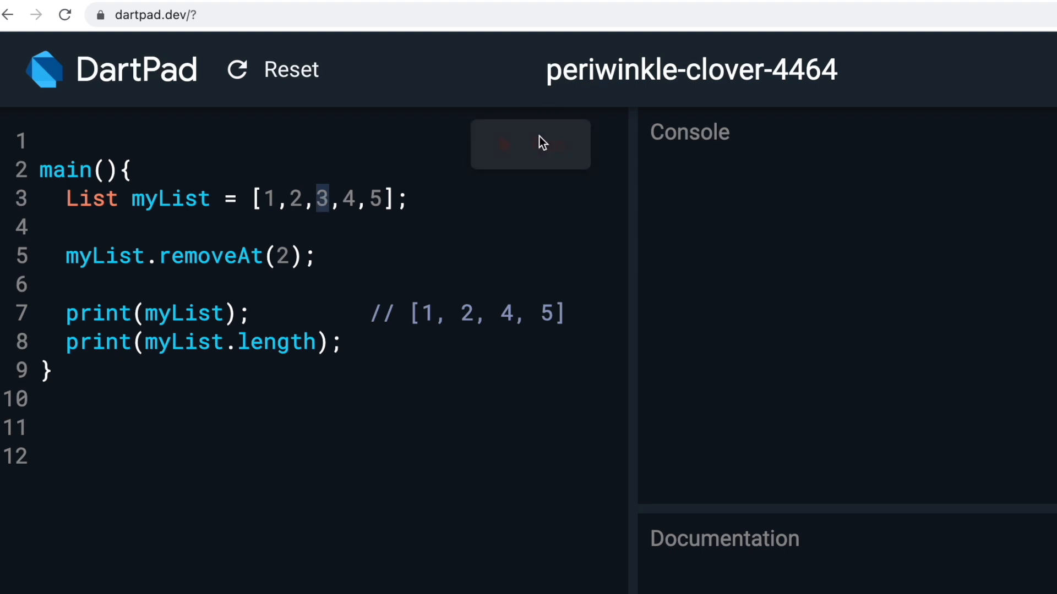
# Run myList.removeAt(2) so the console shows [1, 2, 4, 5] and length 4
pyautogui.click(529, 144)
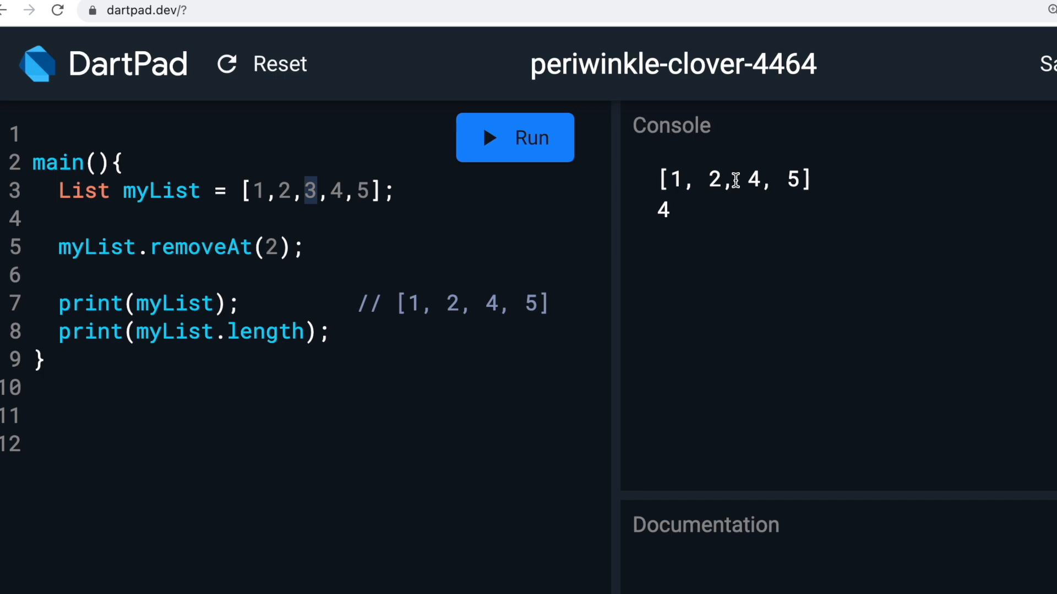
pyautogui.moveTo(257, 299)
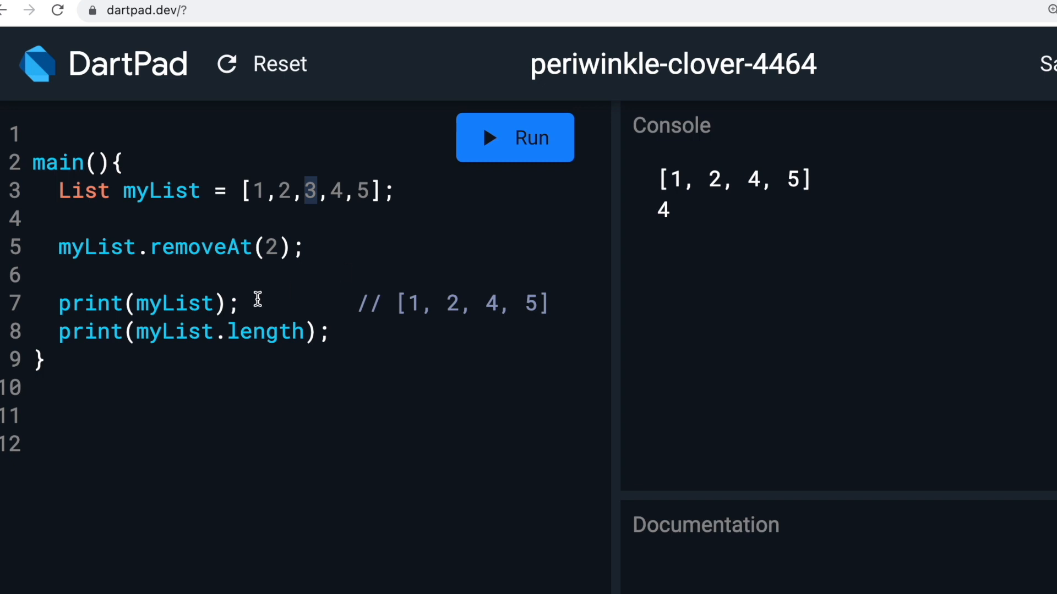
pyautogui.moveTo(304, 208)
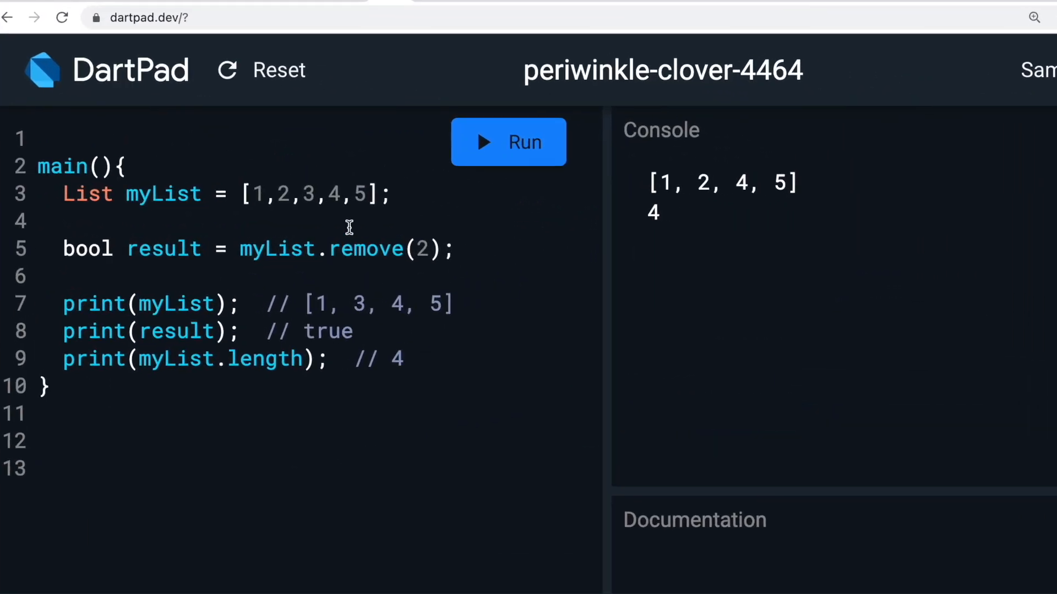
# Run bool result = myList.remove(2) with print(result), giving [1, 3, 4, 5], true and 4
pyautogui.click(364, 249)
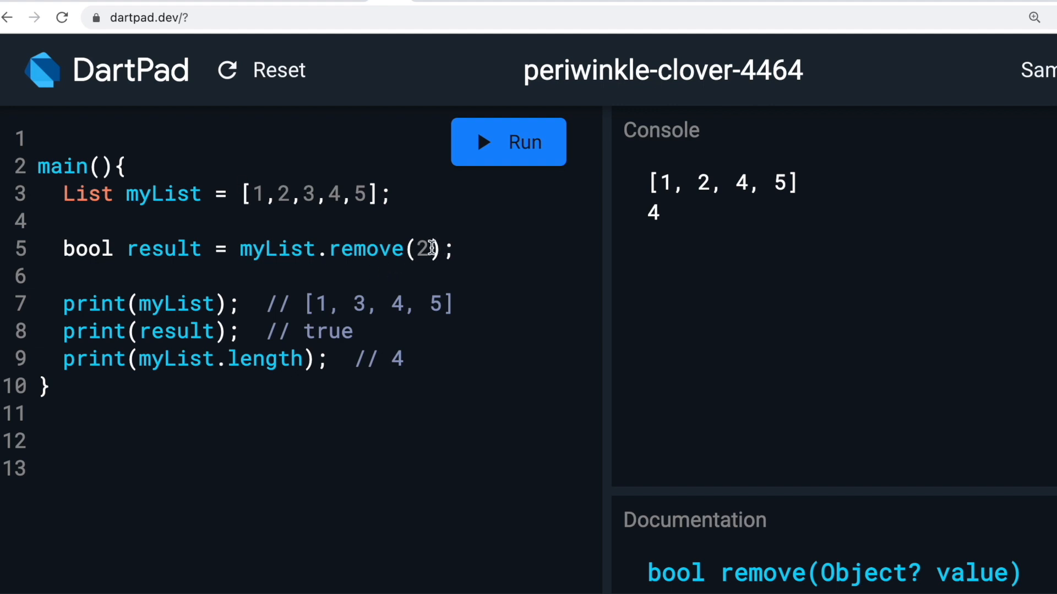
pyautogui.doubleClick(423, 249)
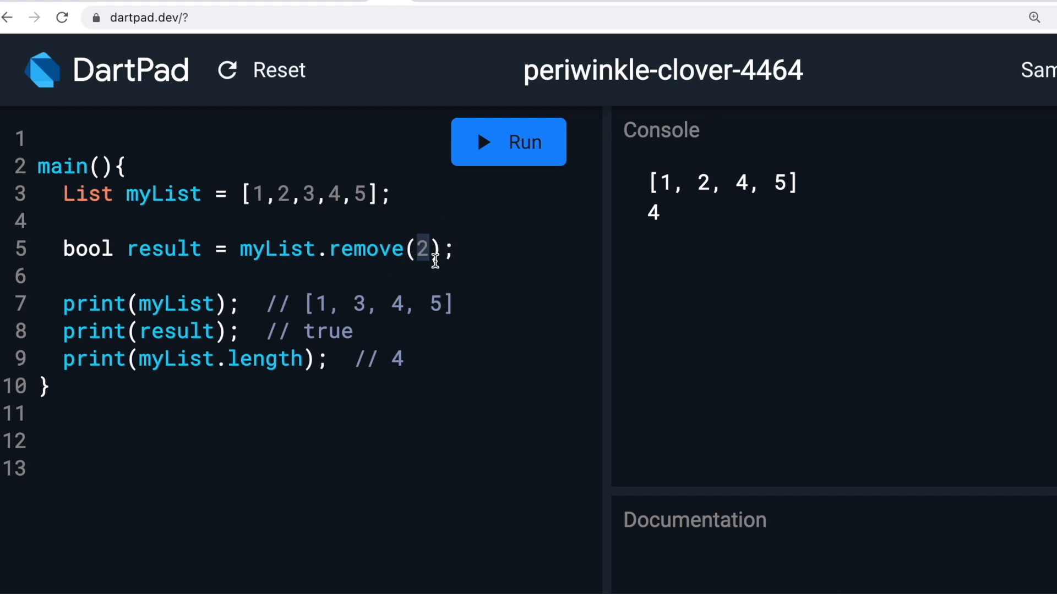
pyautogui.moveTo(224, 220)
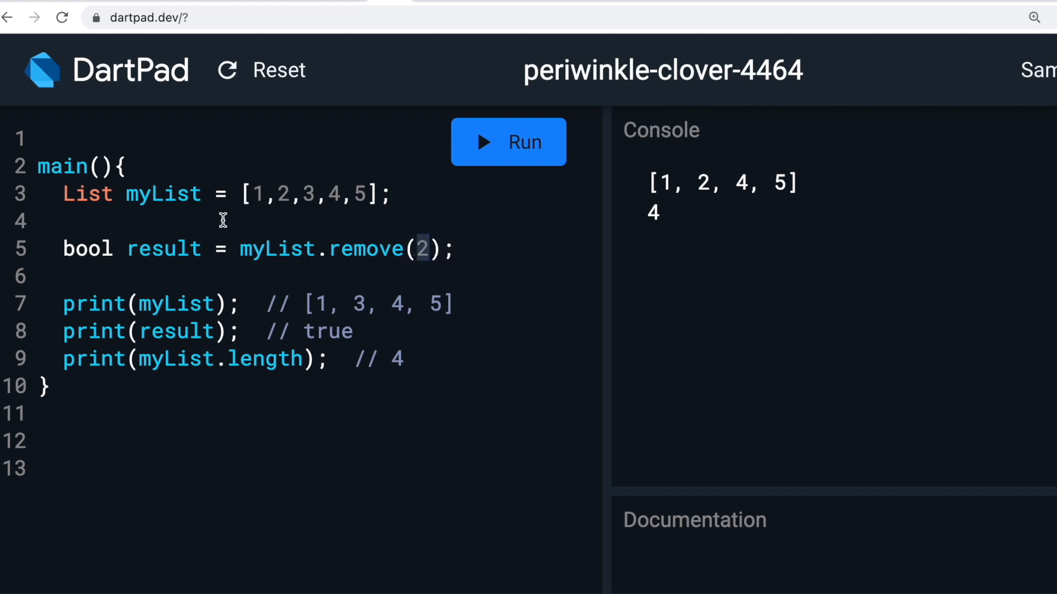
pyautogui.moveTo(407, 271)
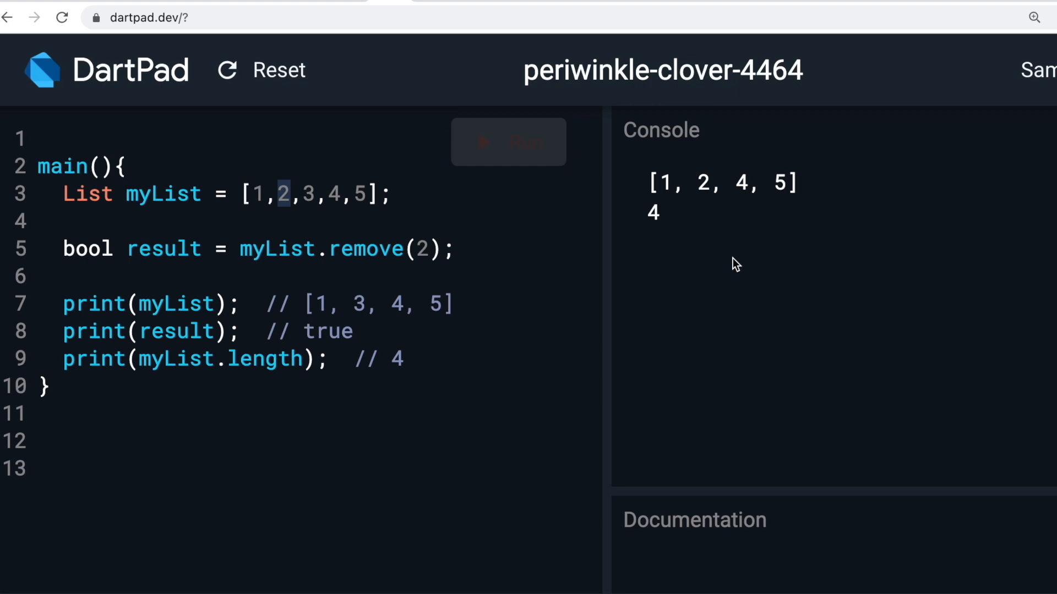
pyautogui.click(509, 142)
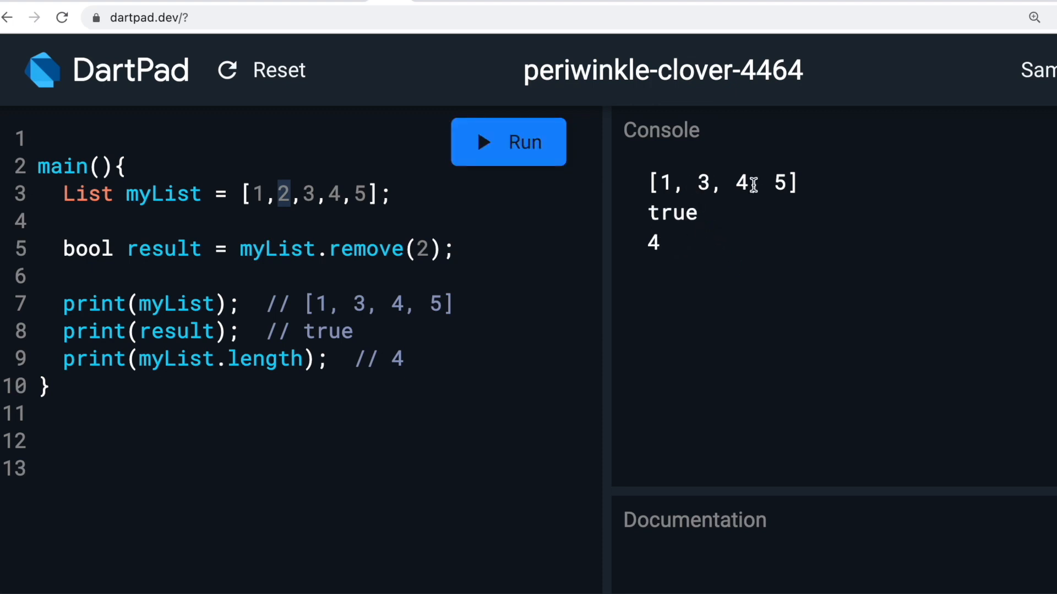
pyautogui.moveTo(705, 219)
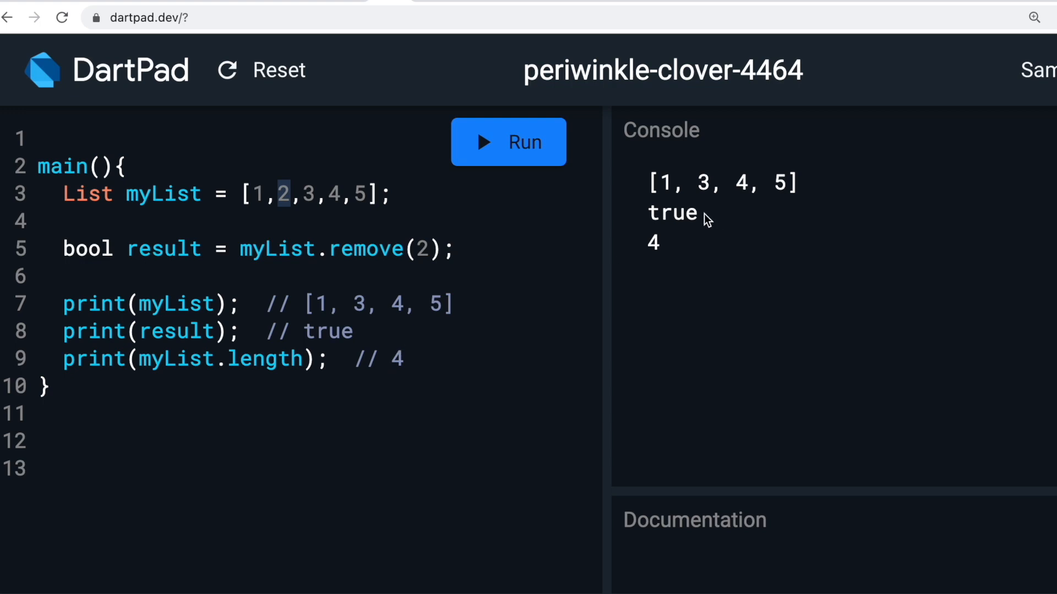
pyautogui.tripleClick(150, 332)
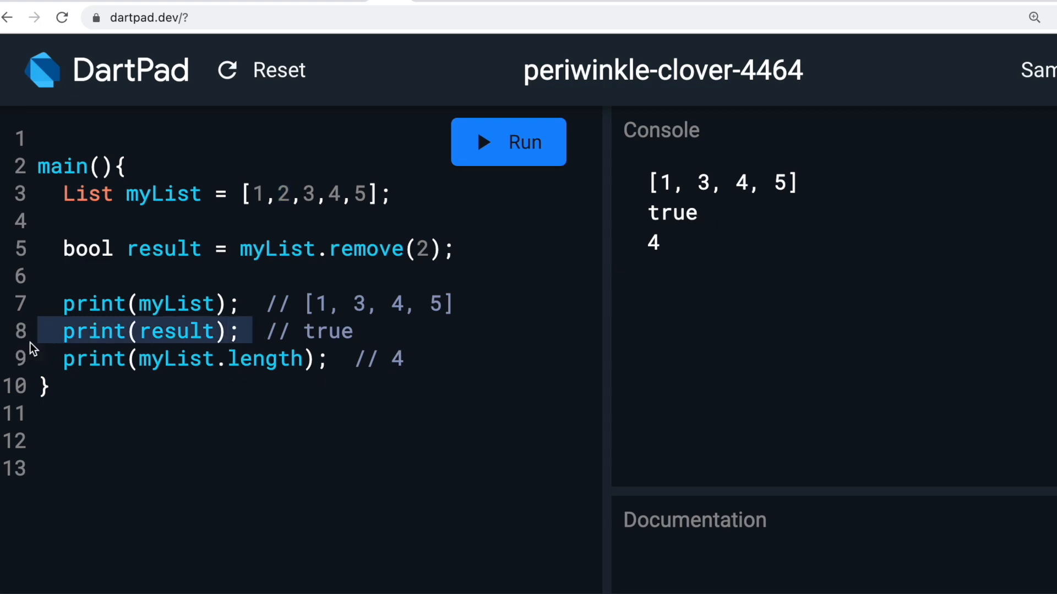
pyautogui.moveTo(469, 247)
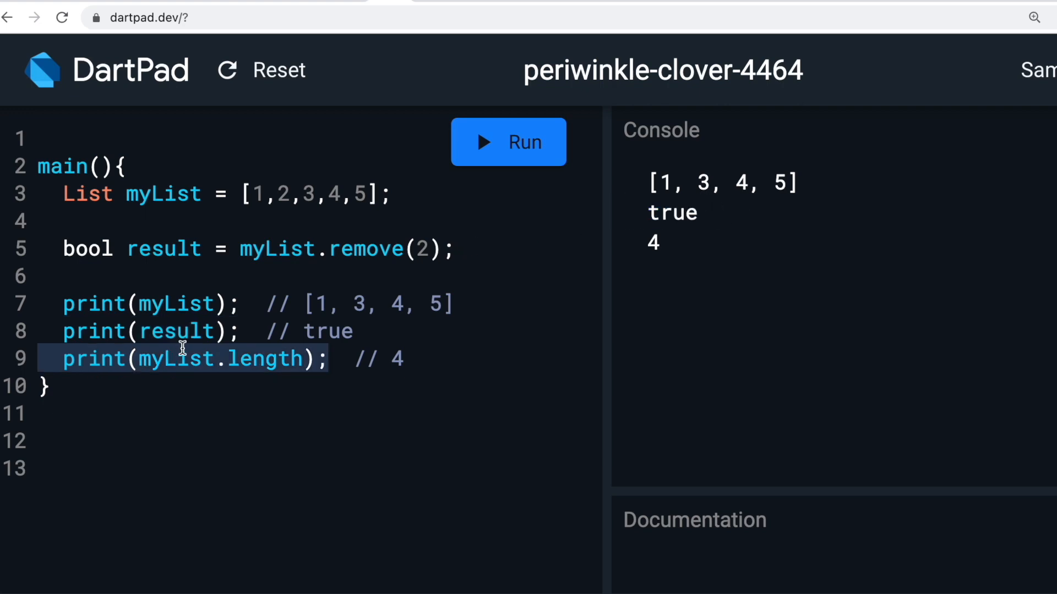
pyautogui.moveTo(453, 228)
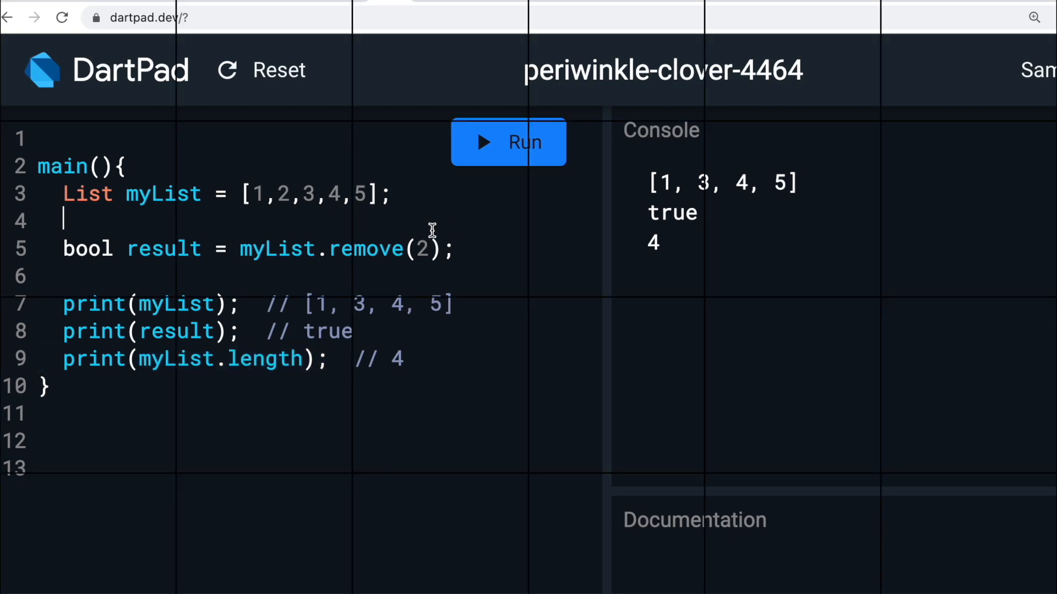
pyautogui.write('myList.removeAt(2);')
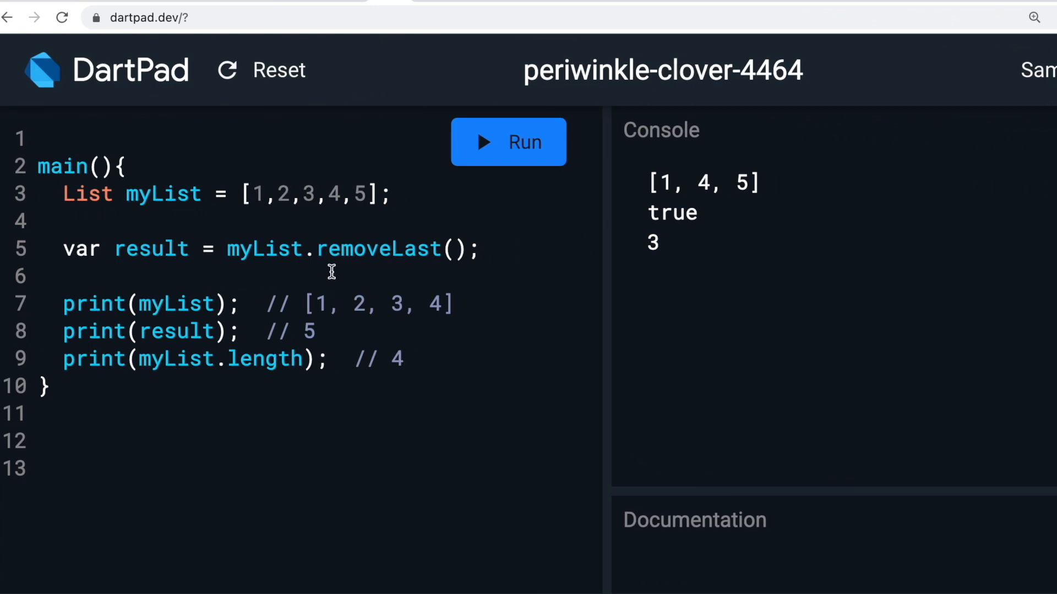
pyautogui.moveTo(404, 250)
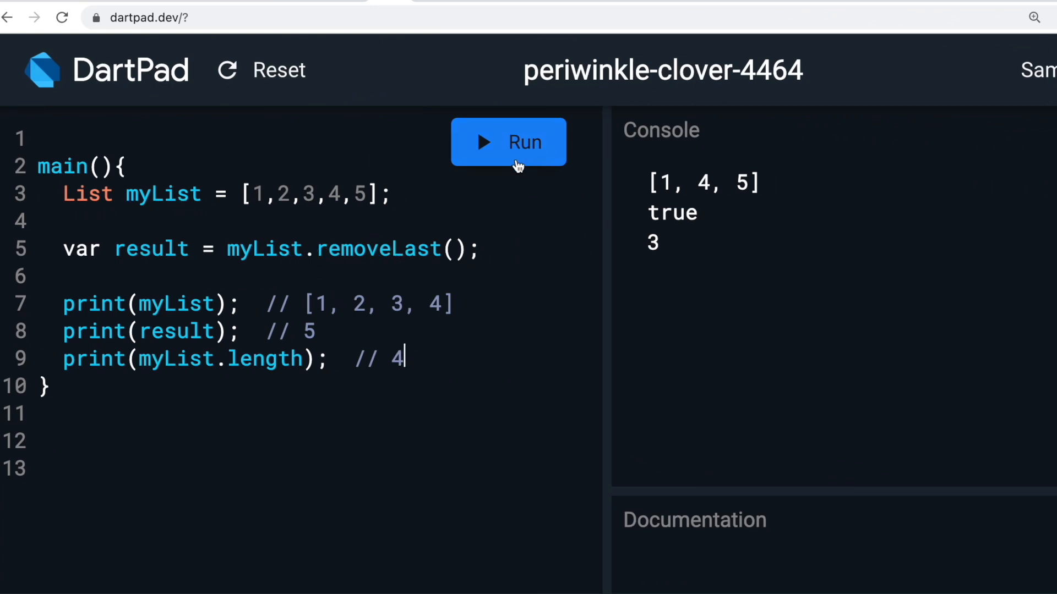
# Run myList.removeLast() with its print statements, giving [1, 2, 3, 4], 5 and 4
pyautogui.click(509, 142)
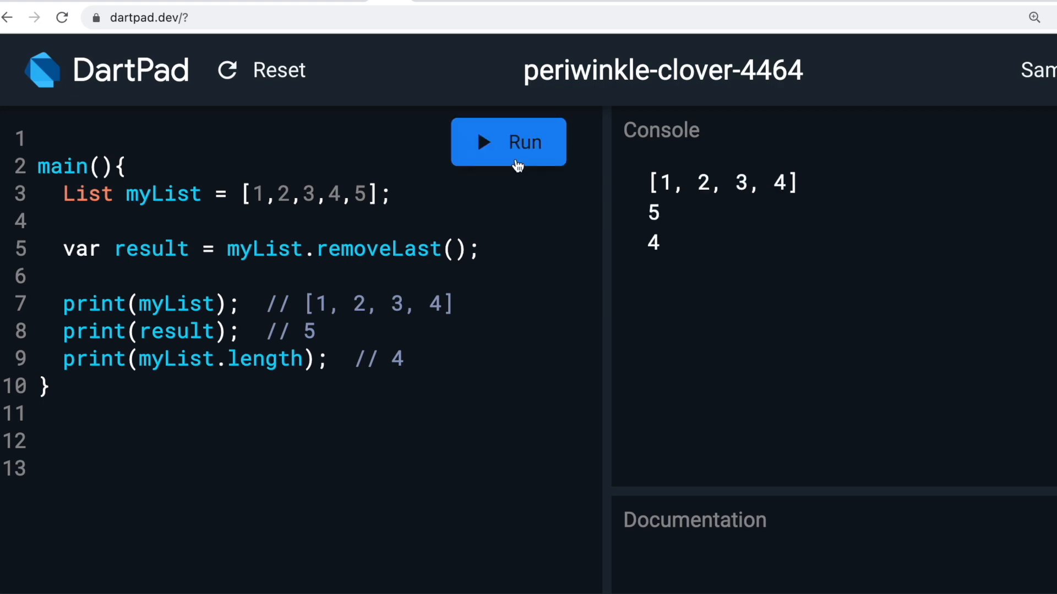
pyautogui.doubleClick(148, 304)
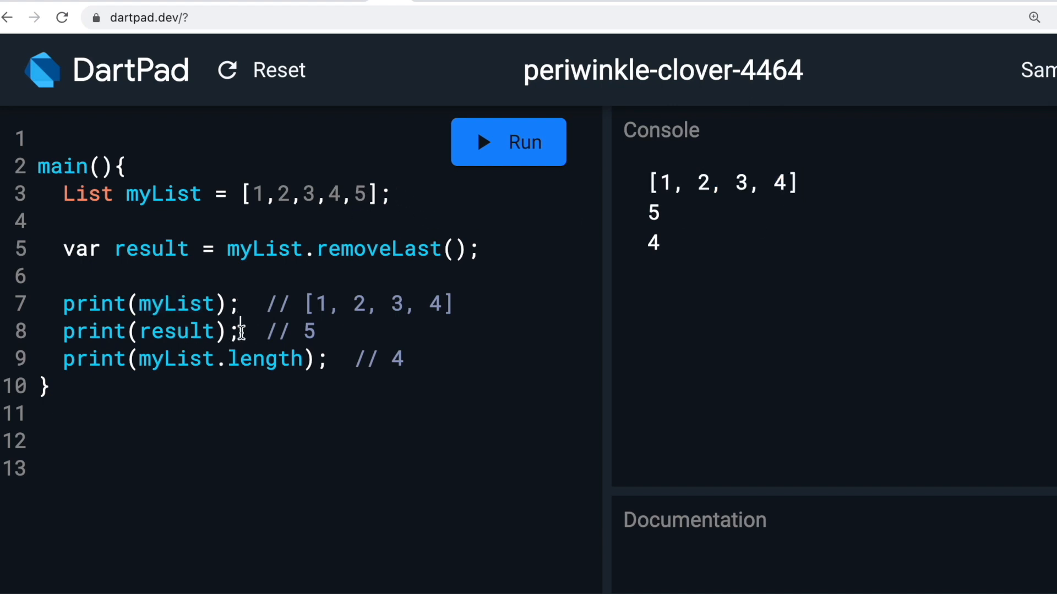
pyautogui.doubleClick(149, 331)
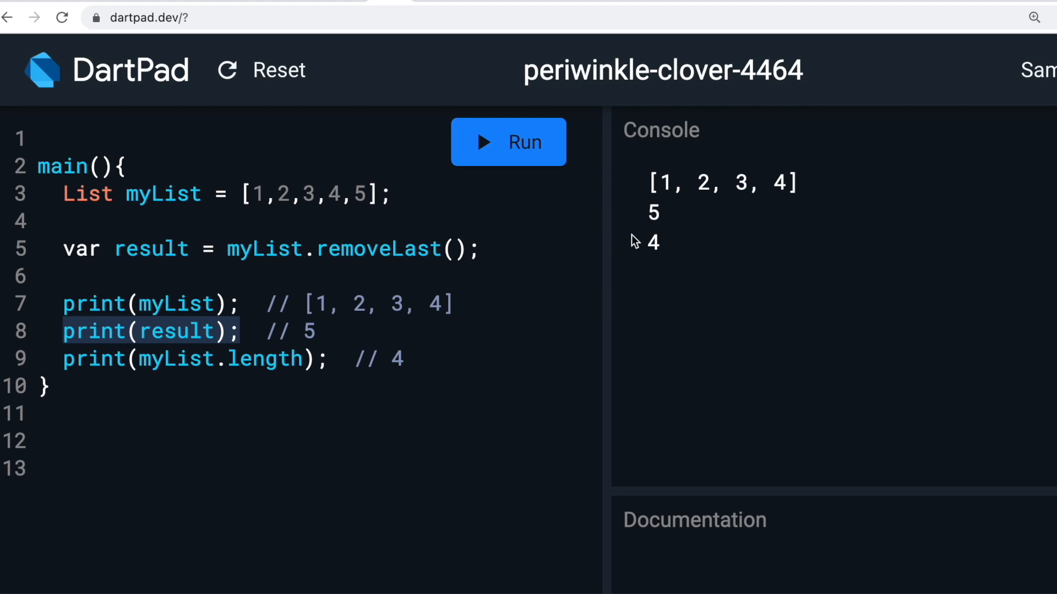
pyautogui.doubleClick(651, 212)
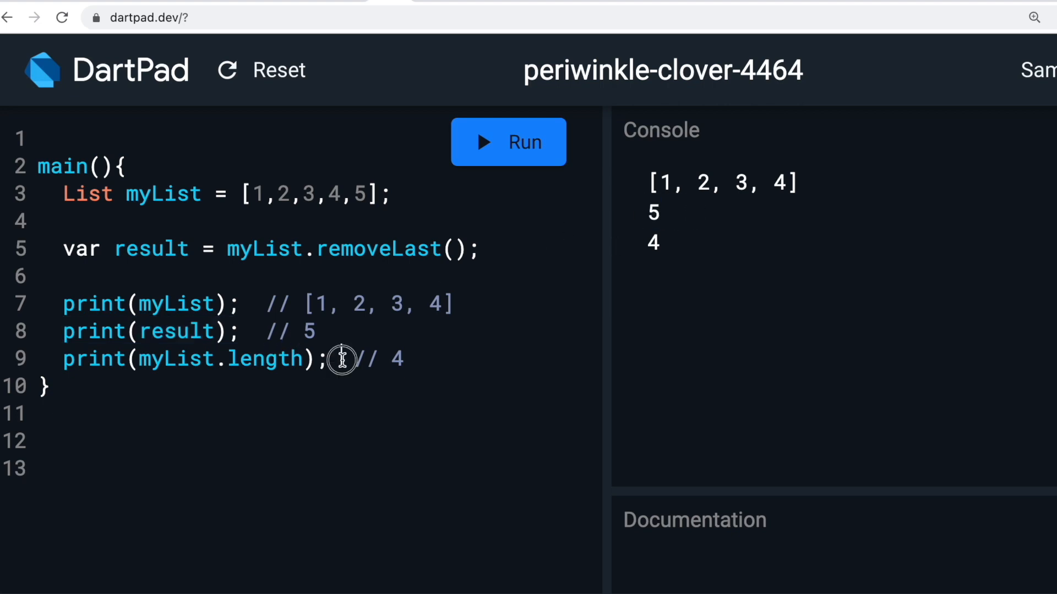
pyautogui.tripleClick(188, 358)
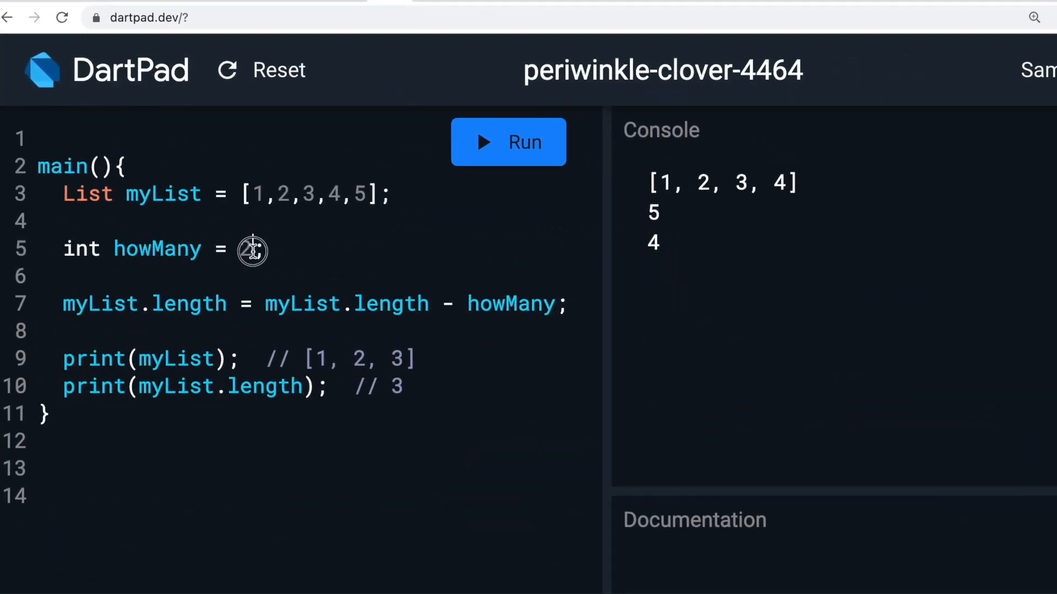
# Set howMany = 2, trim myList.length by it and run, printing [1, 2, 3] and 3
pyautogui.write('2')
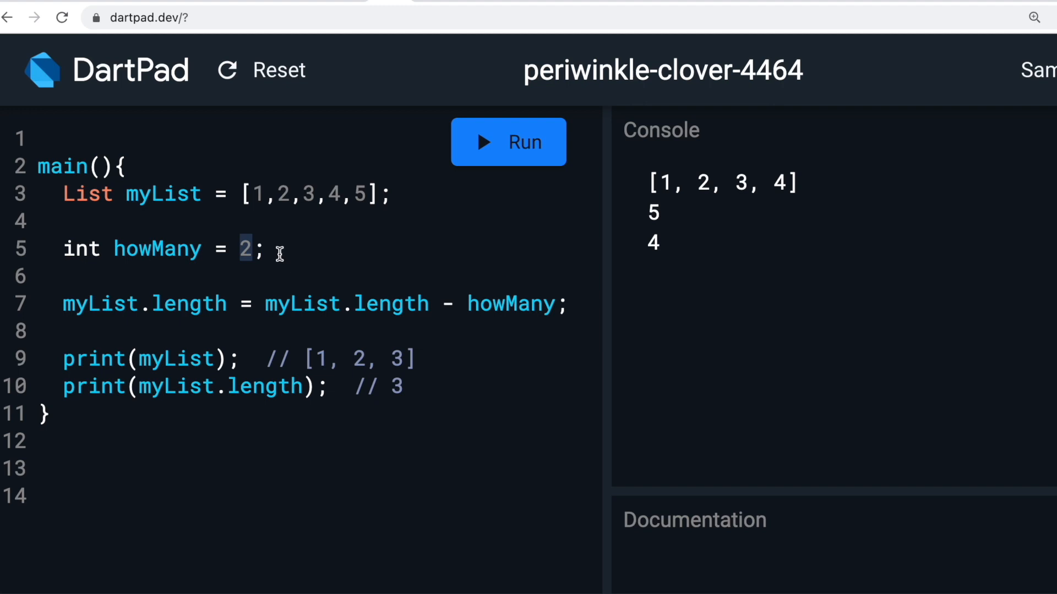
pyautogui.moveTo(277, 278)
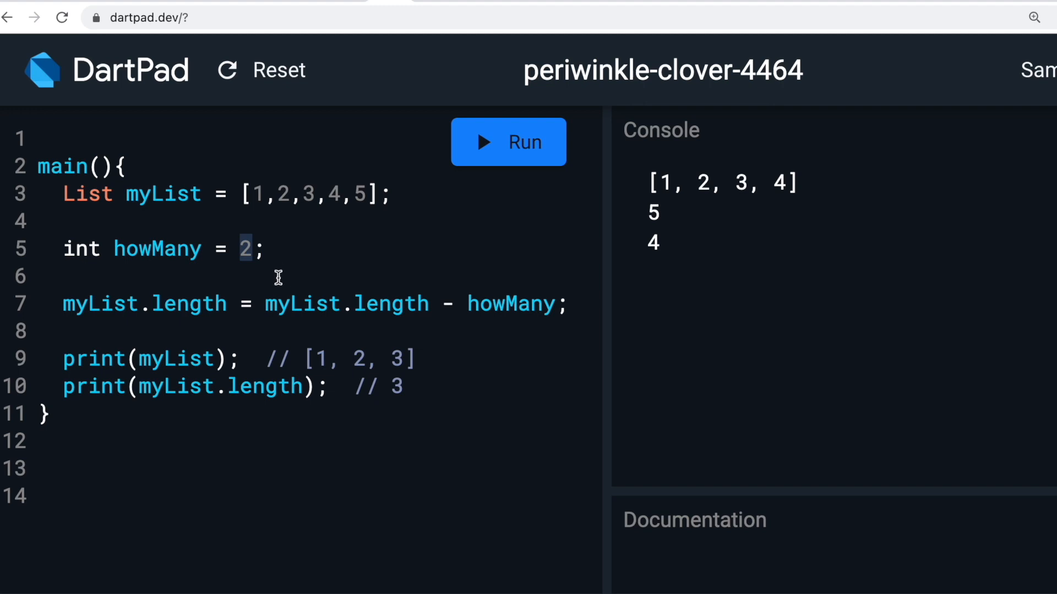
pyautogui.moveTo(375, 342)
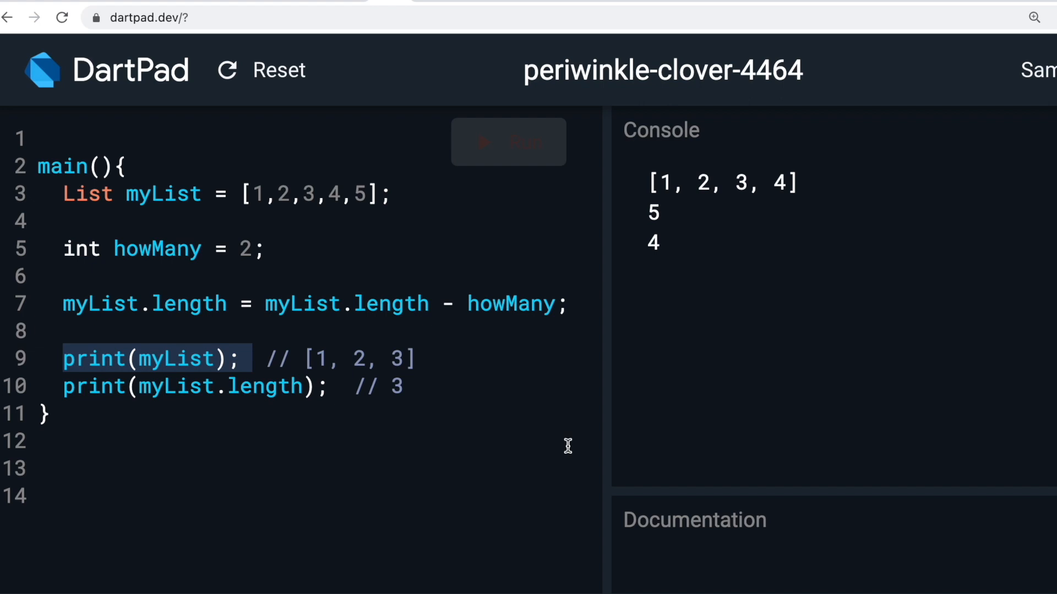
pyautogui.click(508, 142)
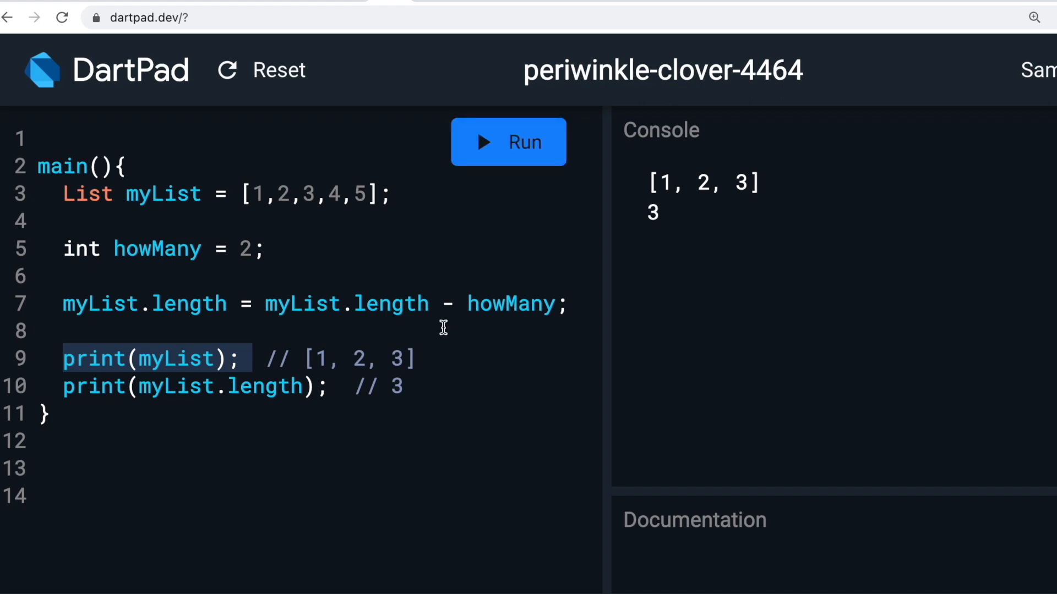
pyautogui.click(564, 304)
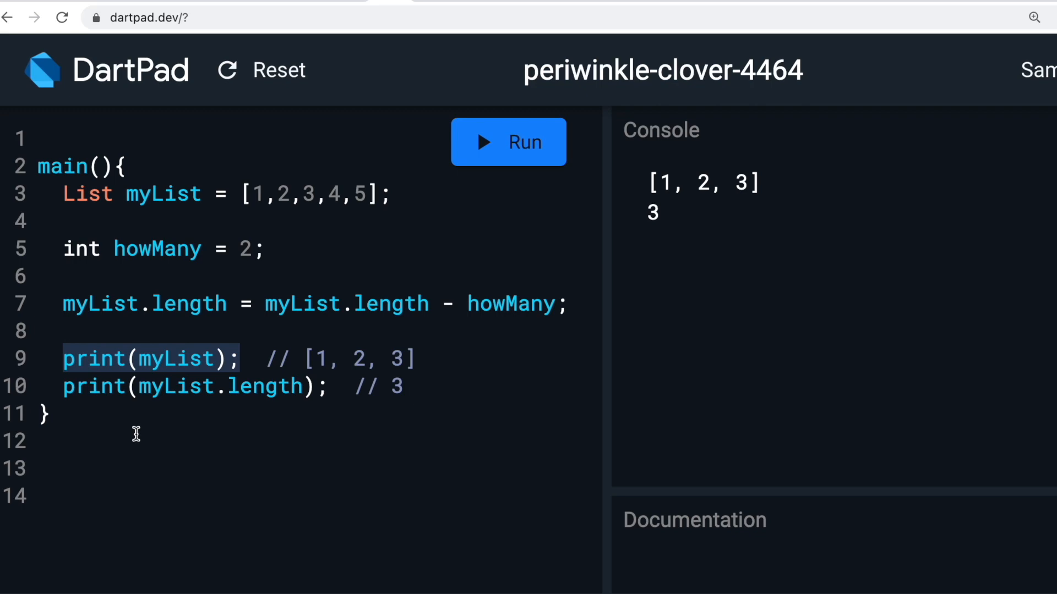
pyautogui.moveTo(290, 365)
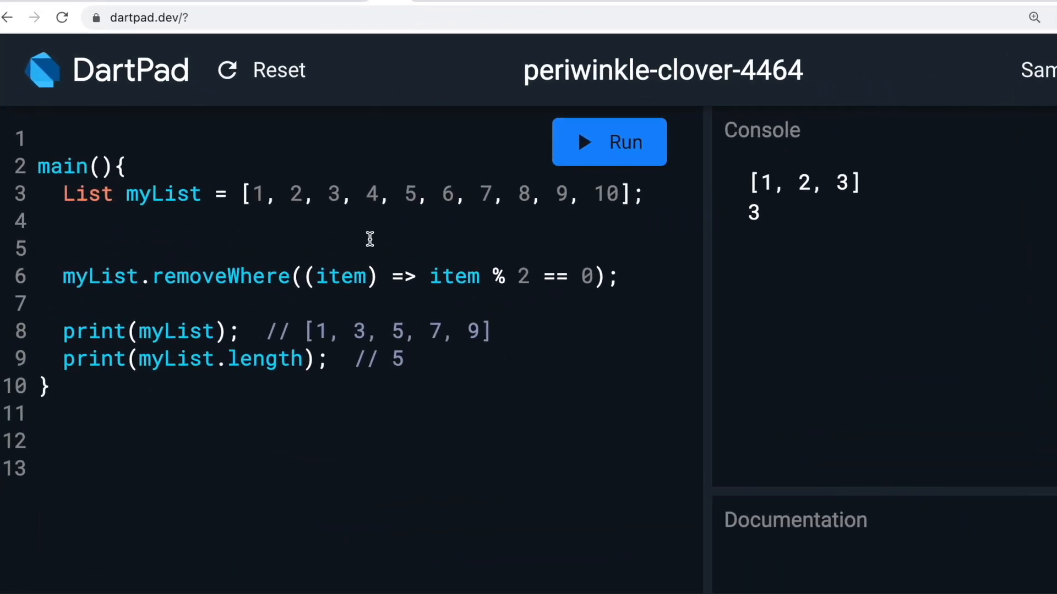
pyautogui.moveTo(407, 232)
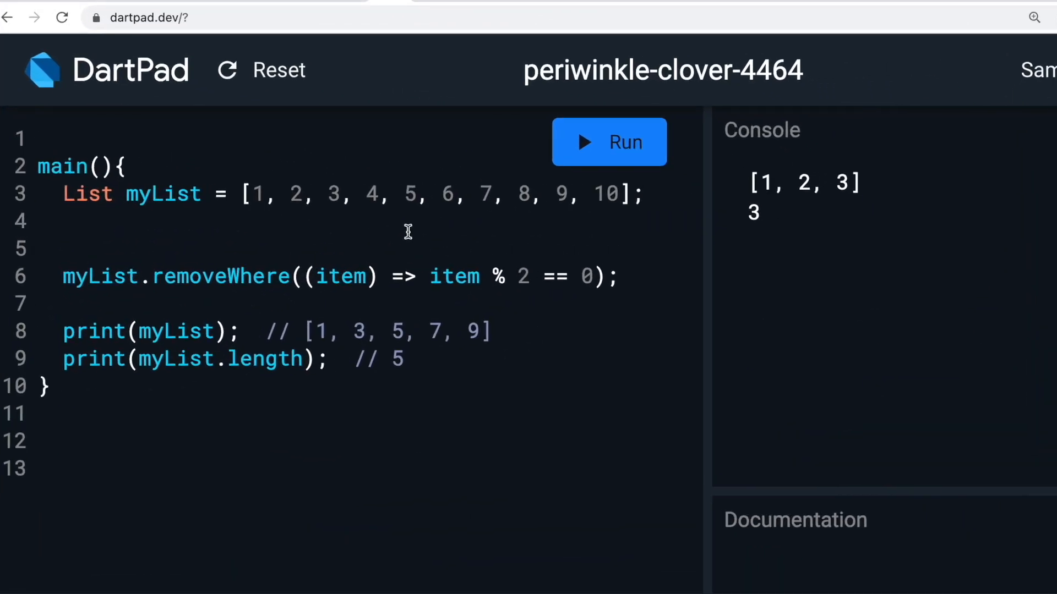
# Write removeWhere((item) => item % 2 == 0) on the 1–10 list and run, printing [1, 3, 5, 7, 9] and 5
pyautogui.click(404, 359)
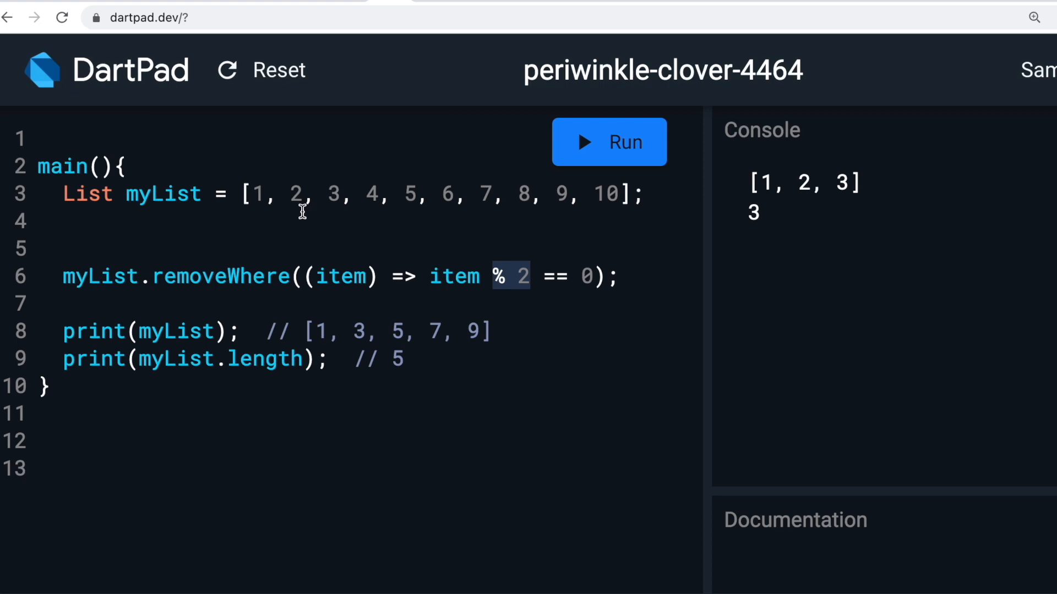
pyautogui.moveTo(595, 276)
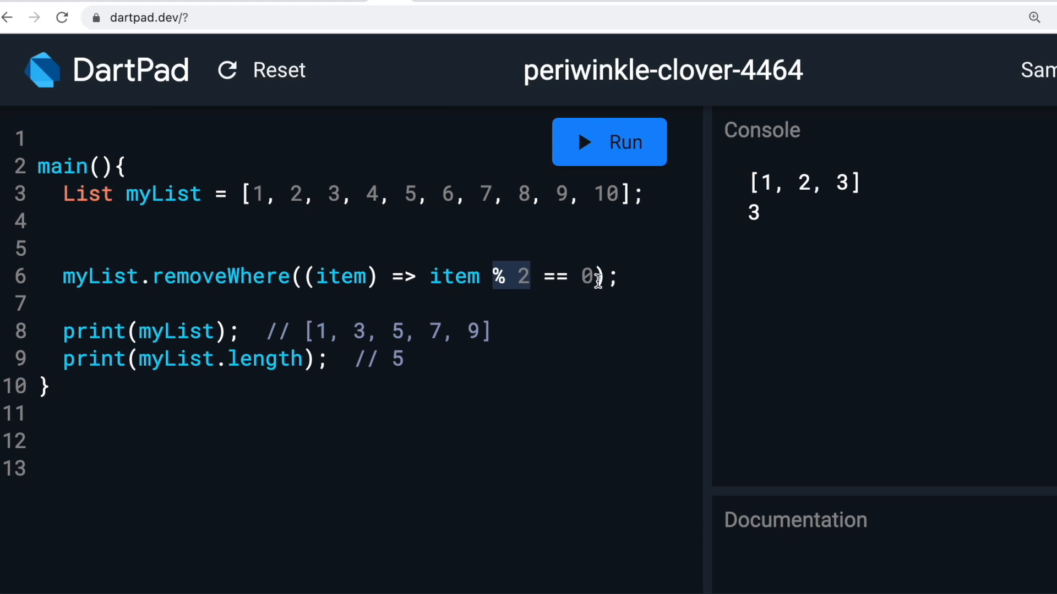
pyautogui.click(587, 276)
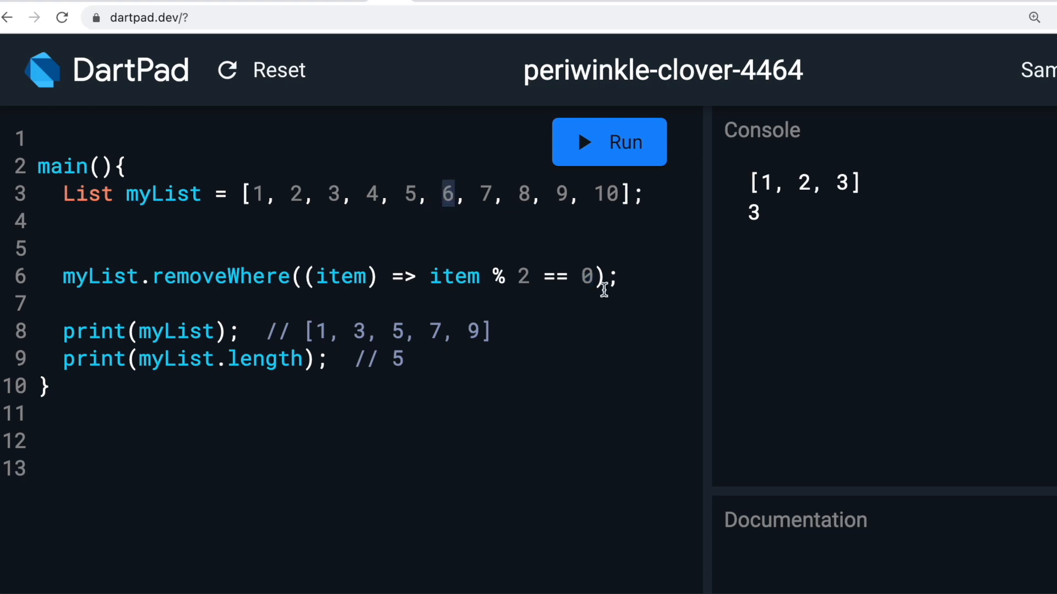
pyautogui.moveTo(606, 293)
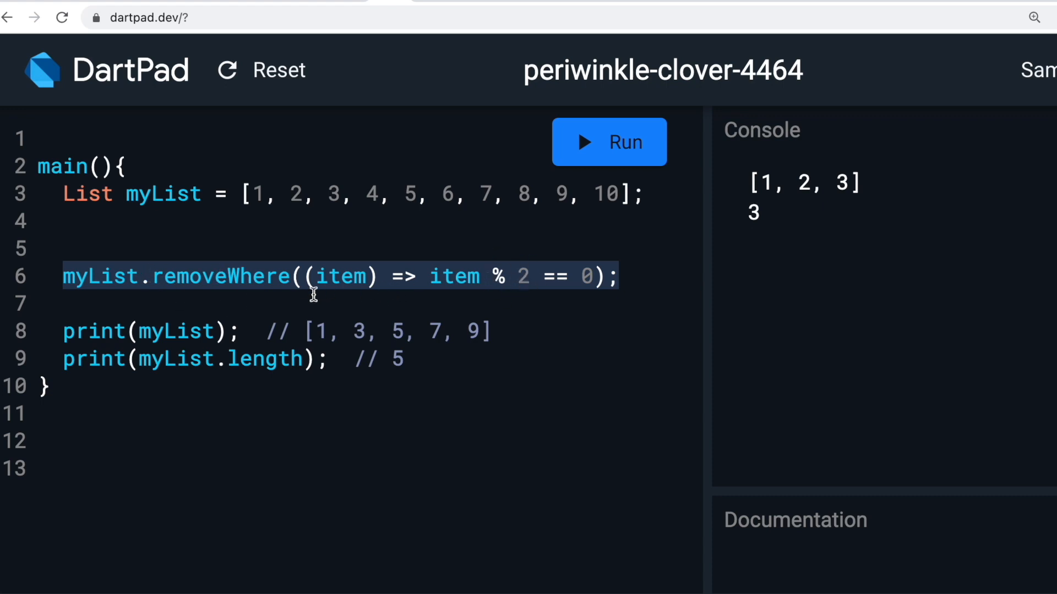
pyautogui.doubleClick(342, 277)
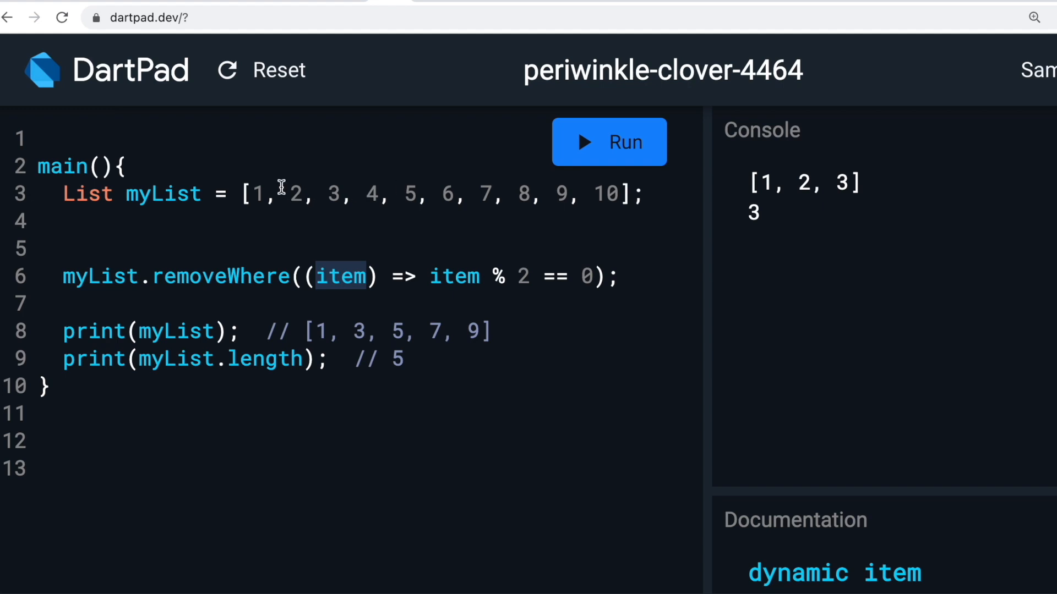
pyautogui.moveTo(435, 277)
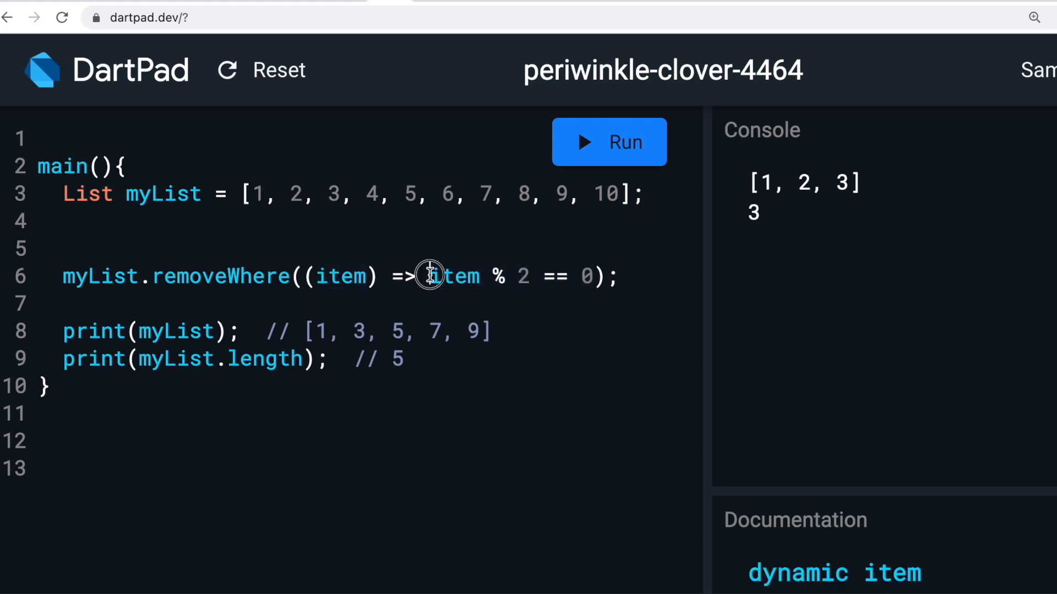
pyautogui.moveTo(429, 277); pyautogui.dragTo(592, 277)
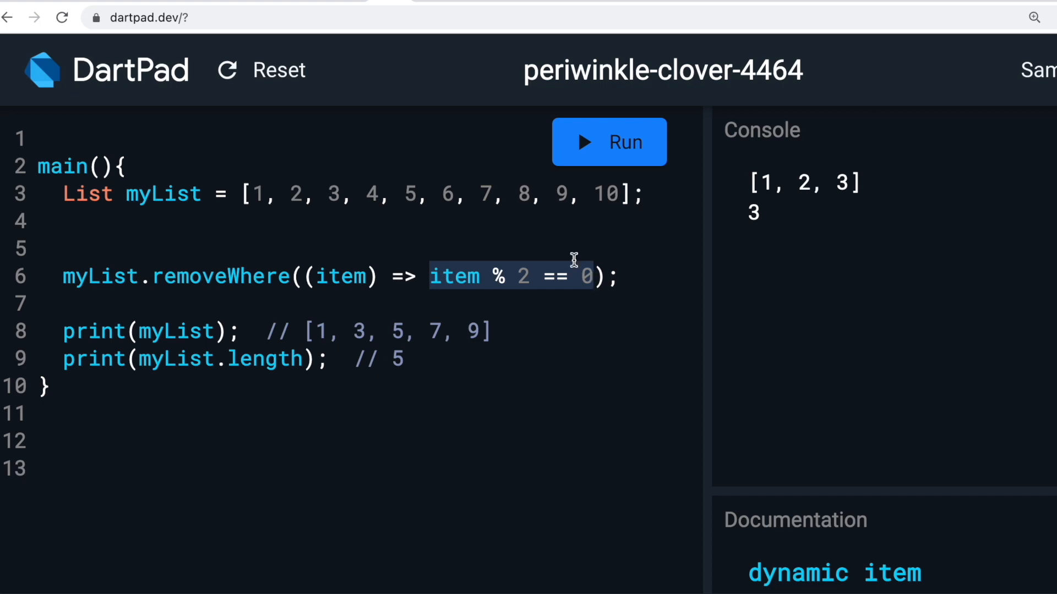
pyautogui.moveTo(533, 268)
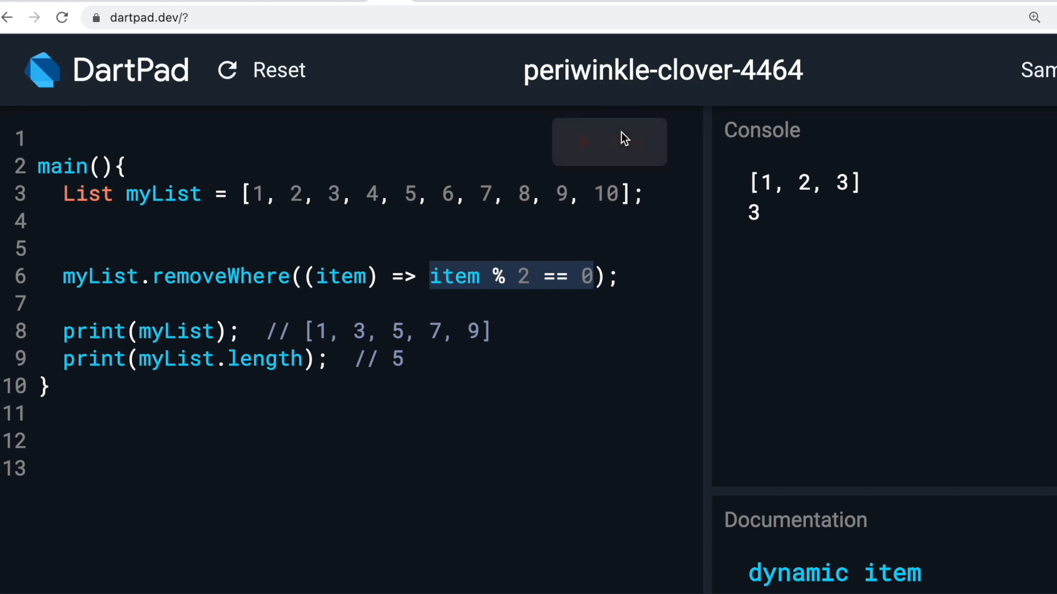
pyautogui.click(607, 142)
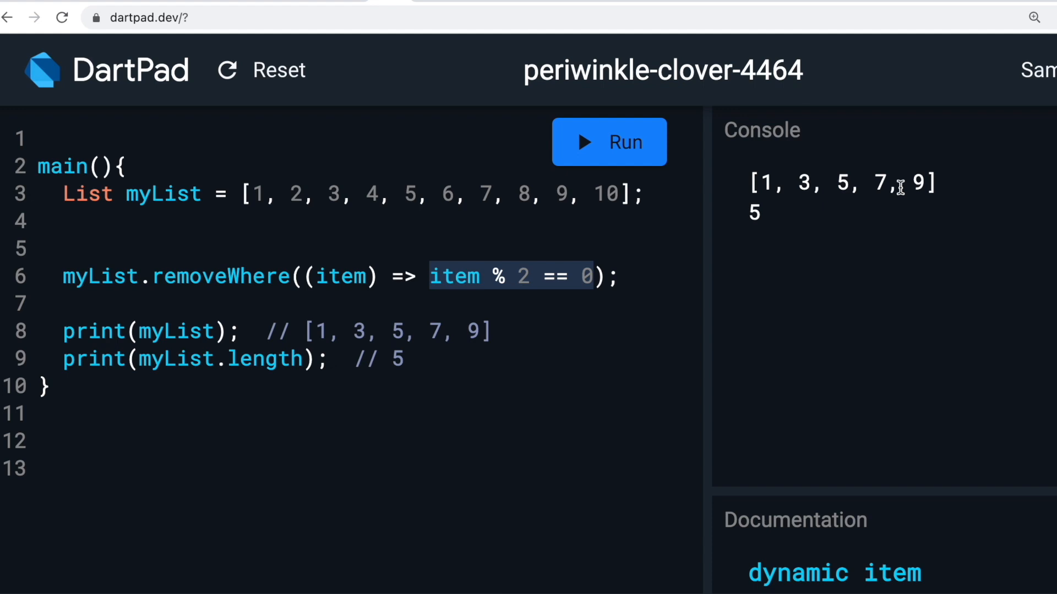
pyautogui.moveTo(785, 217)
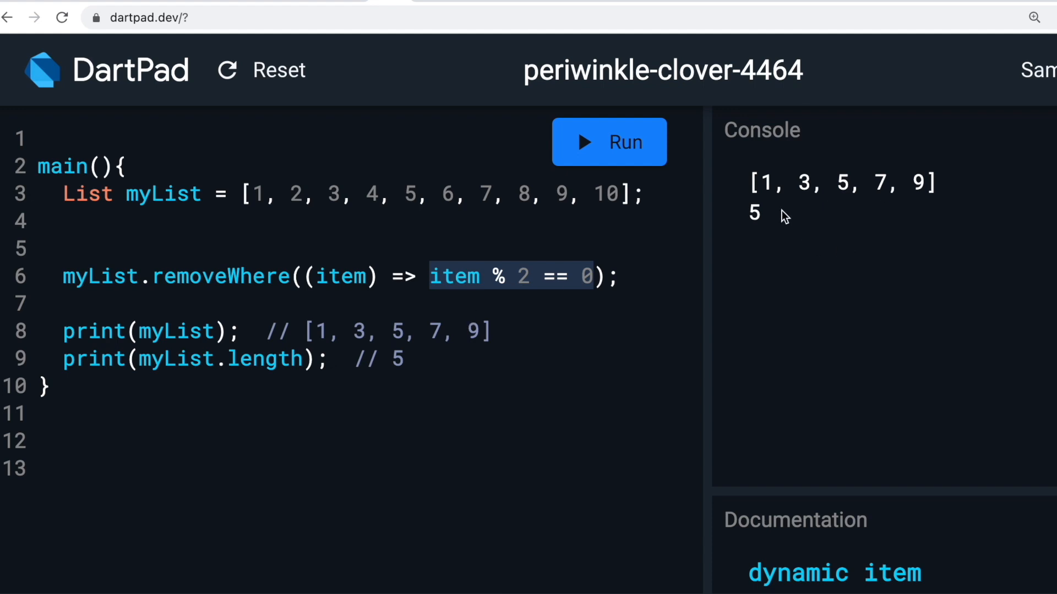